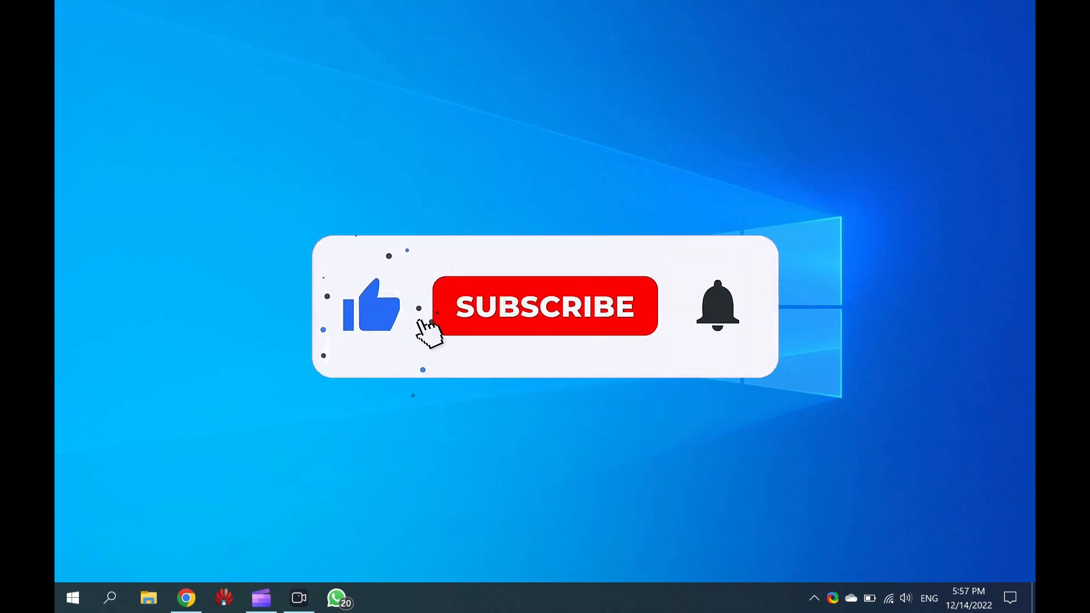
# - Launch the Services console by running services.msc from the Run box
pyautogui.click(544, 305)
pyautogui.write('services.msc')
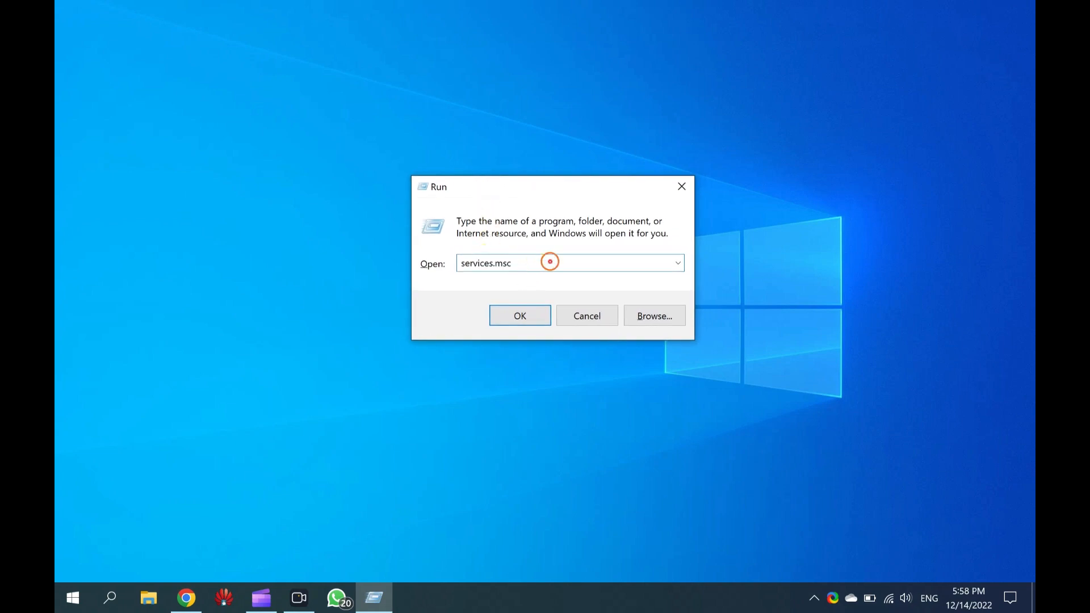
pyautogui.moveTo(757, 285)
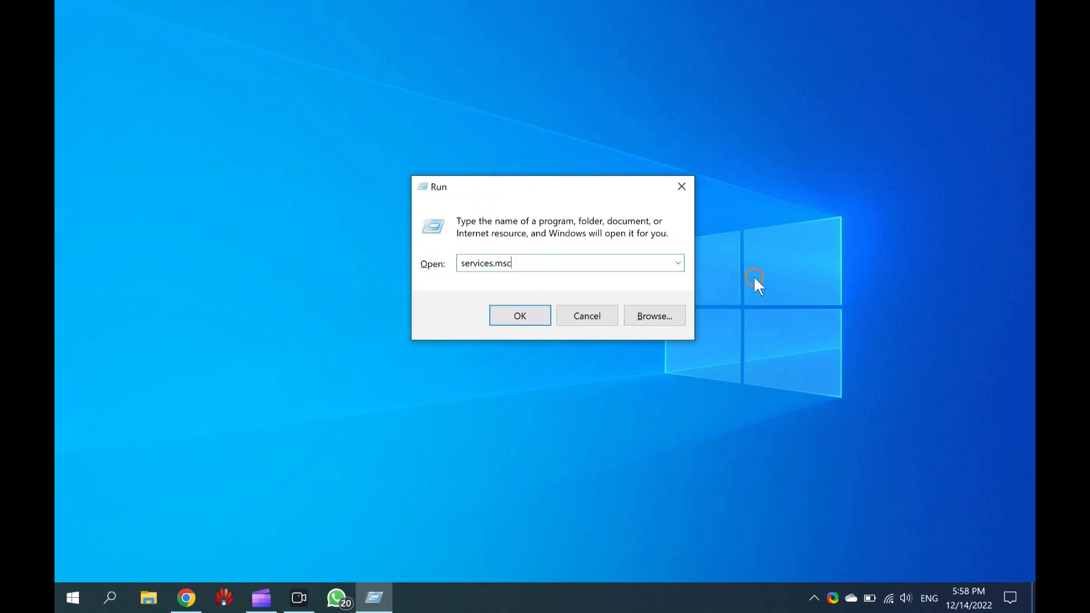
pyautogui.click(518, 315)
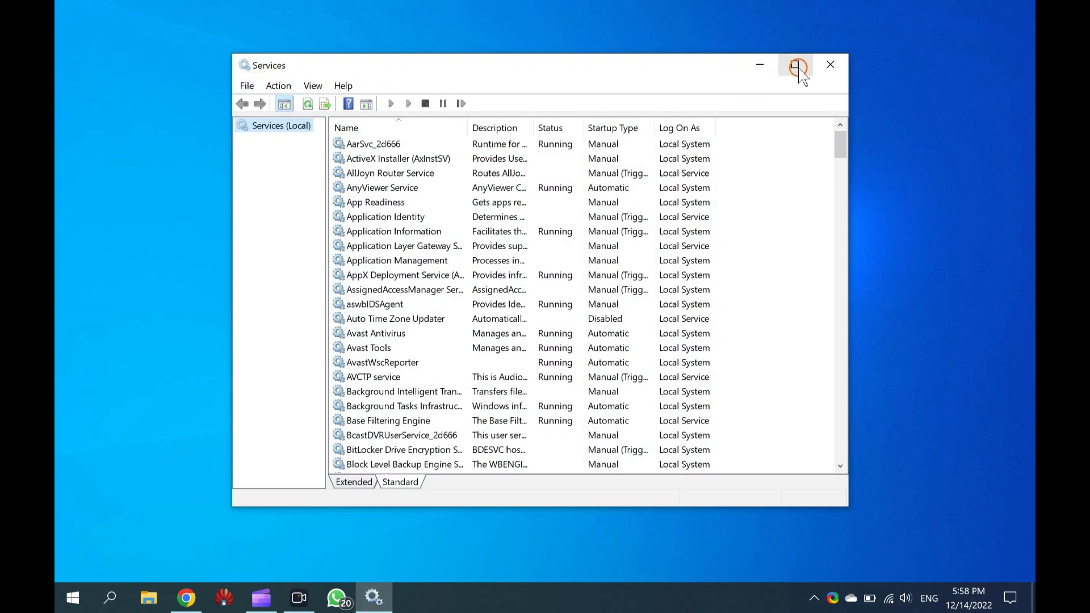
# - Maximize Services, locate Print Spooler in the list and open its properties
pyautogui.click(795, 65)
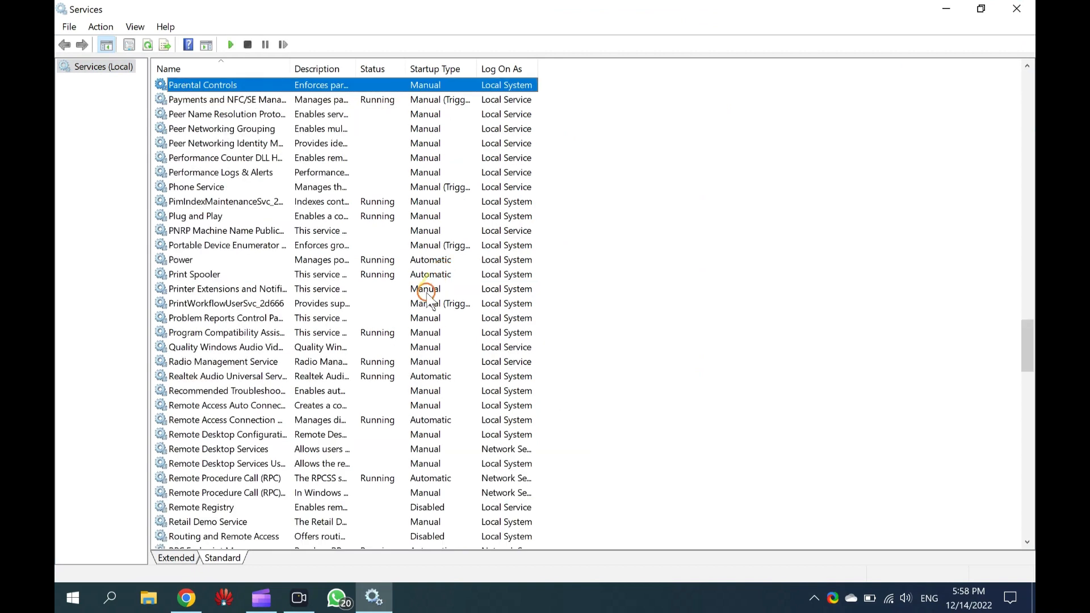
pyautogui.scroll(3)
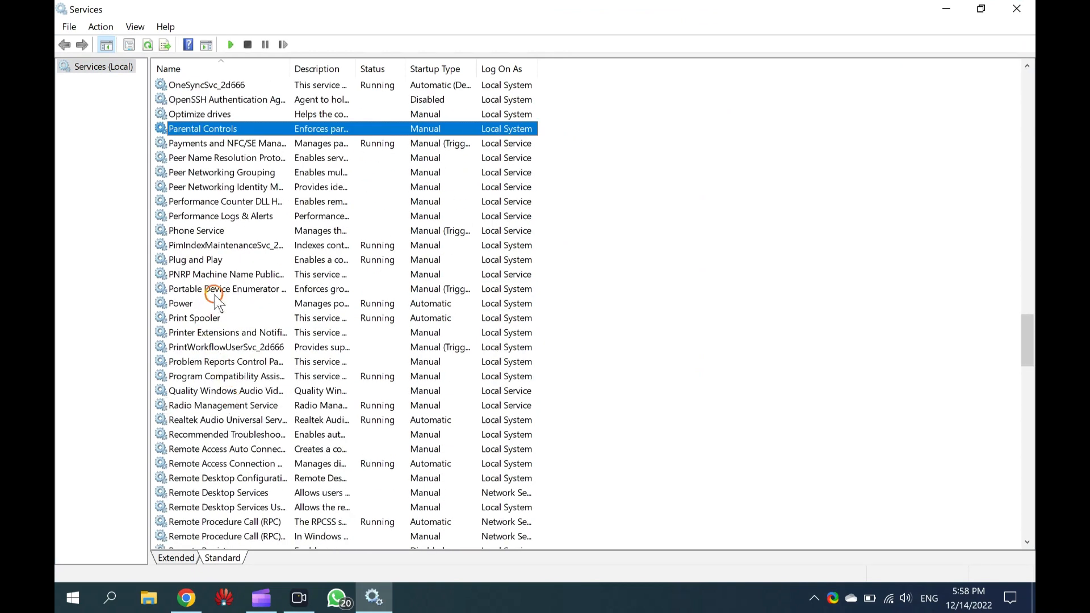
pyautogui.doubleClick(195, 318)
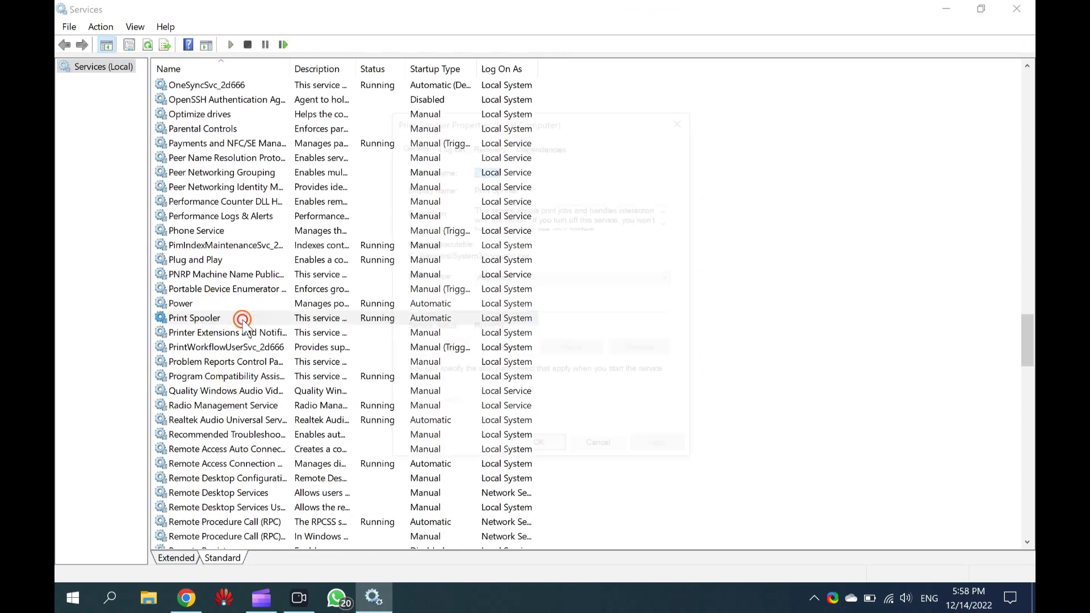
# - On the General tab, choose Disabled as Print Spooler's startup type
pyautogui.doubleClick(194, 318)
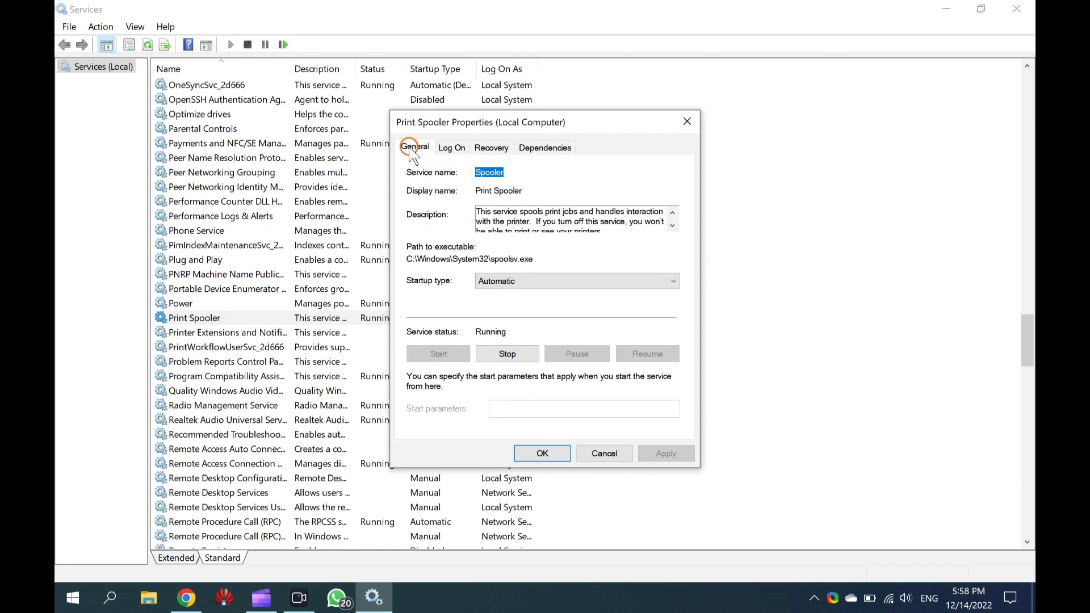
pyautogui.moveTo(420, 154)
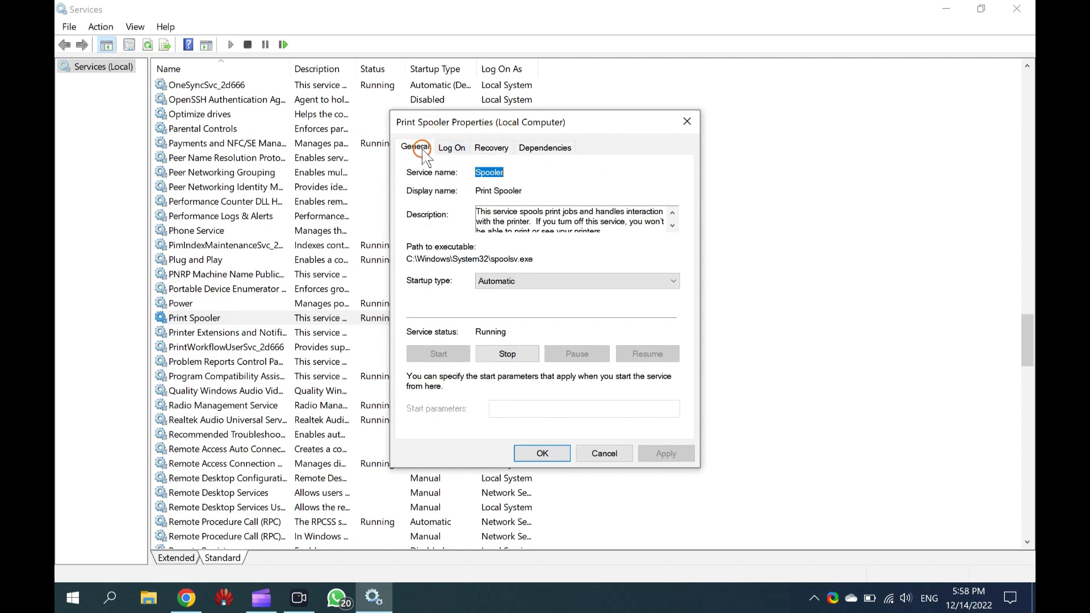
pyautogui.moveTo(469, 252)
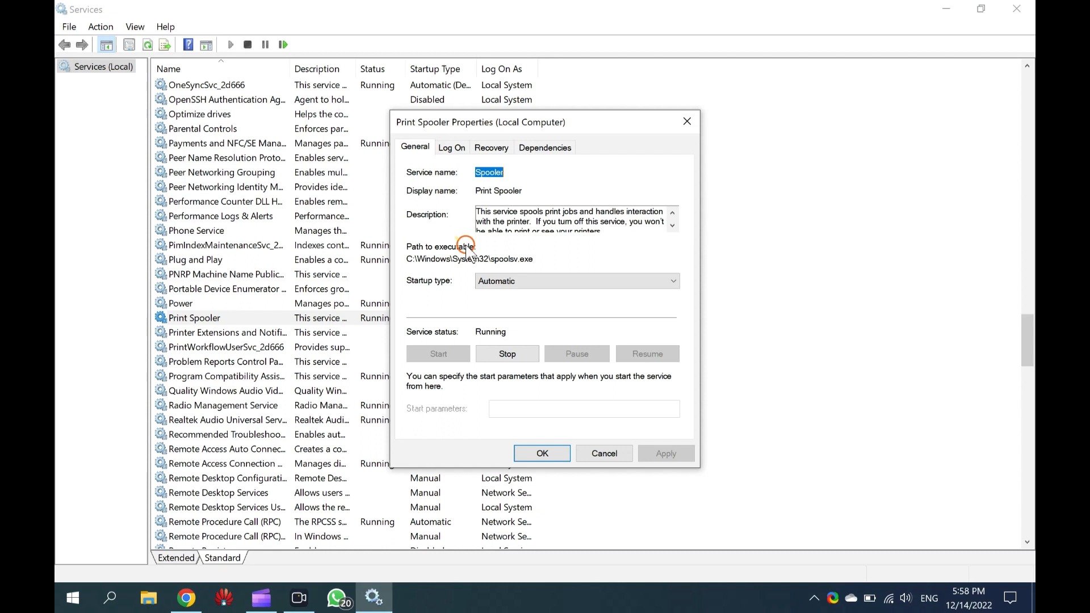
pyautogui.click(671, 281)
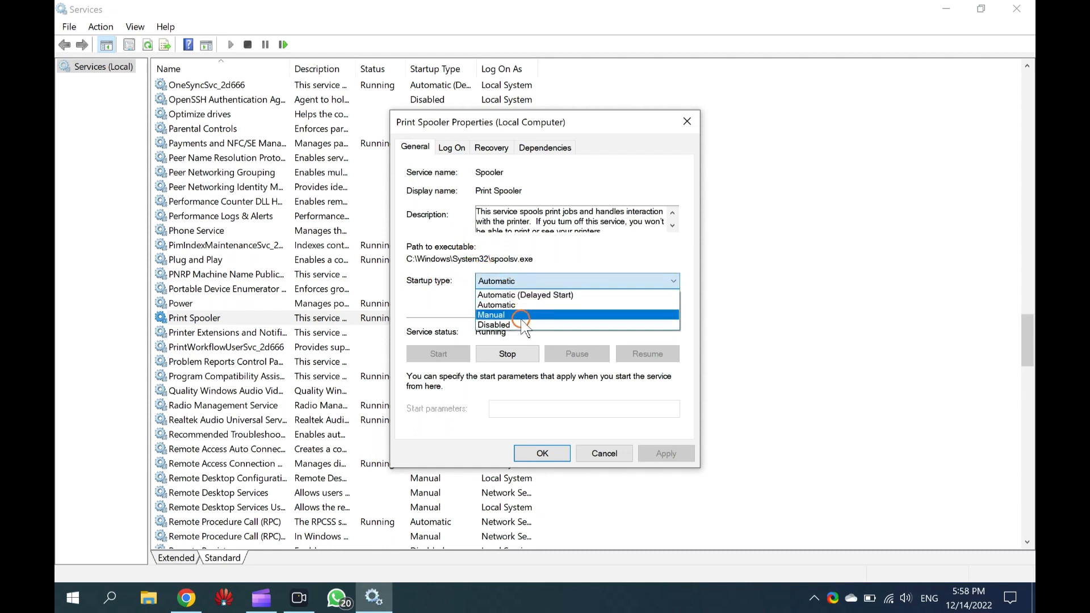
pyautogui.click(494, 325)
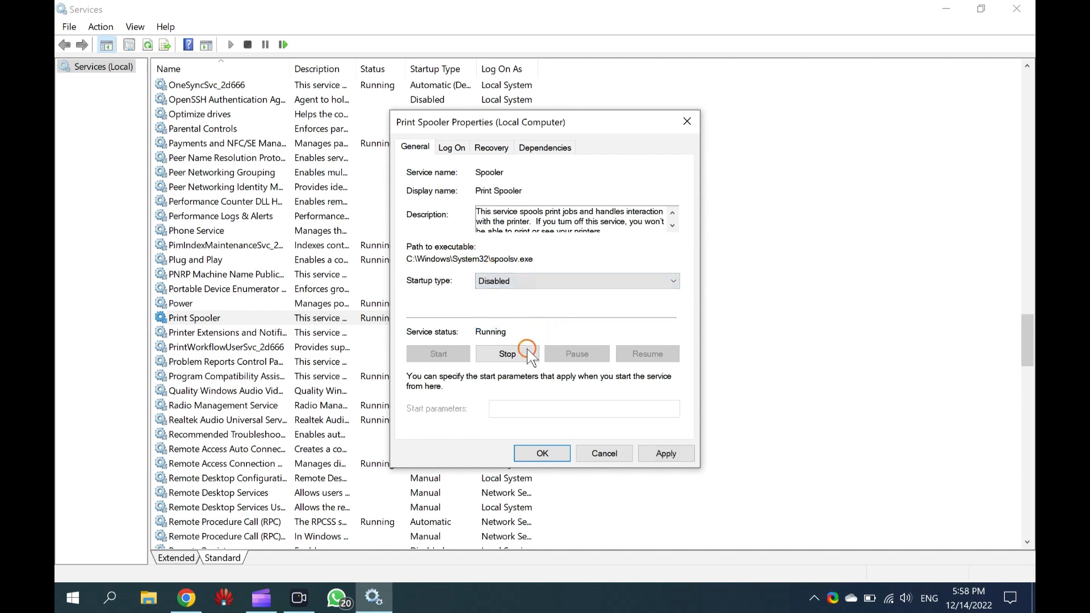
# - Stop Print Spooler, apply the Disabled startup type and close its properties with OK
pyautogui.click(507, 353)
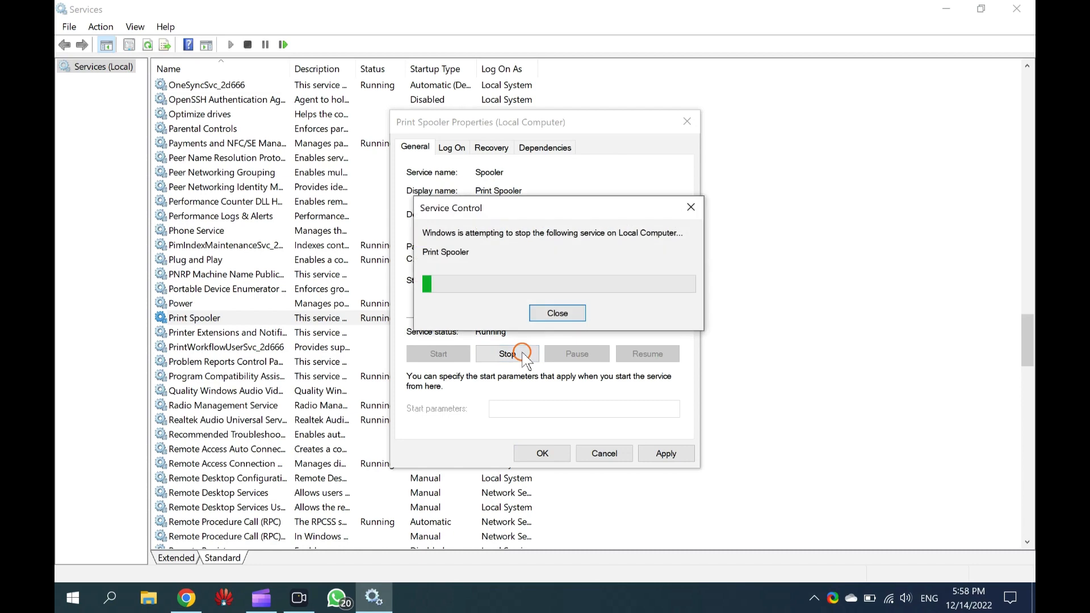
pyautogui.click(556, 313)
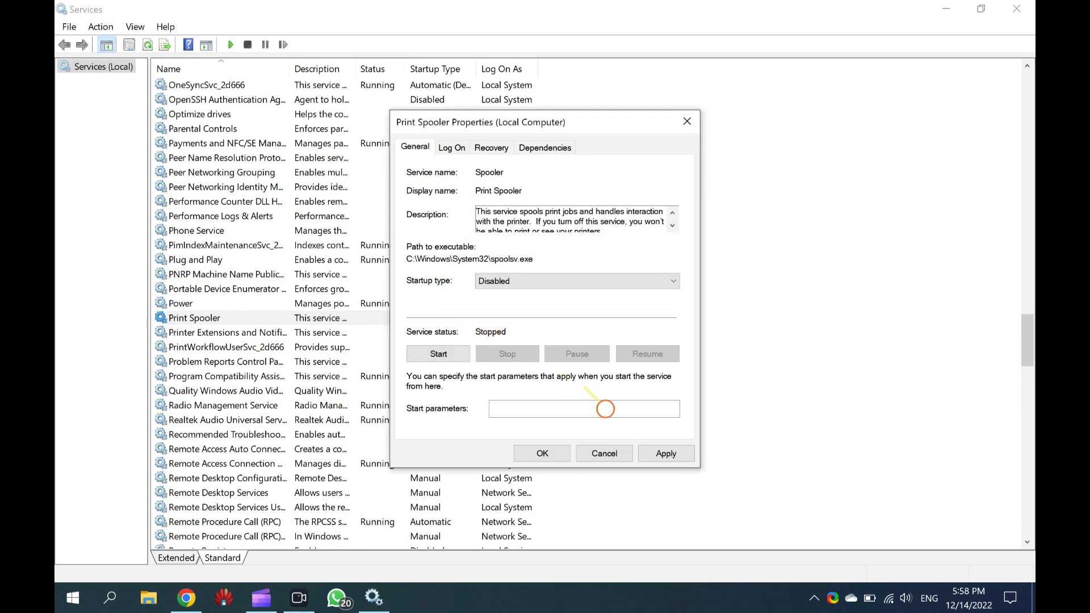
pyautogui.click(542, 453)
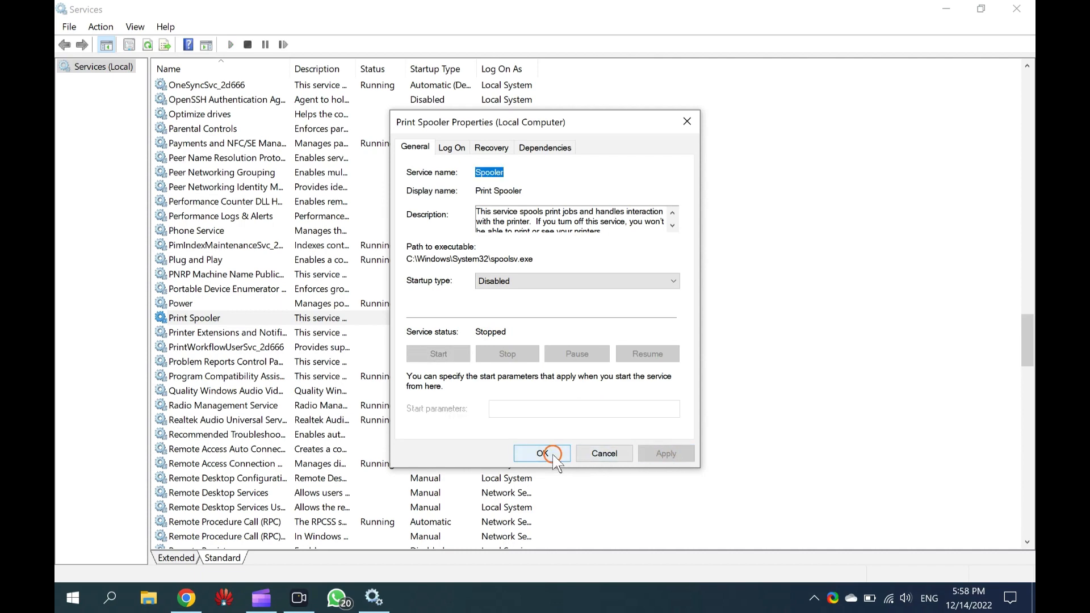
pyautogui.click(543, 453)
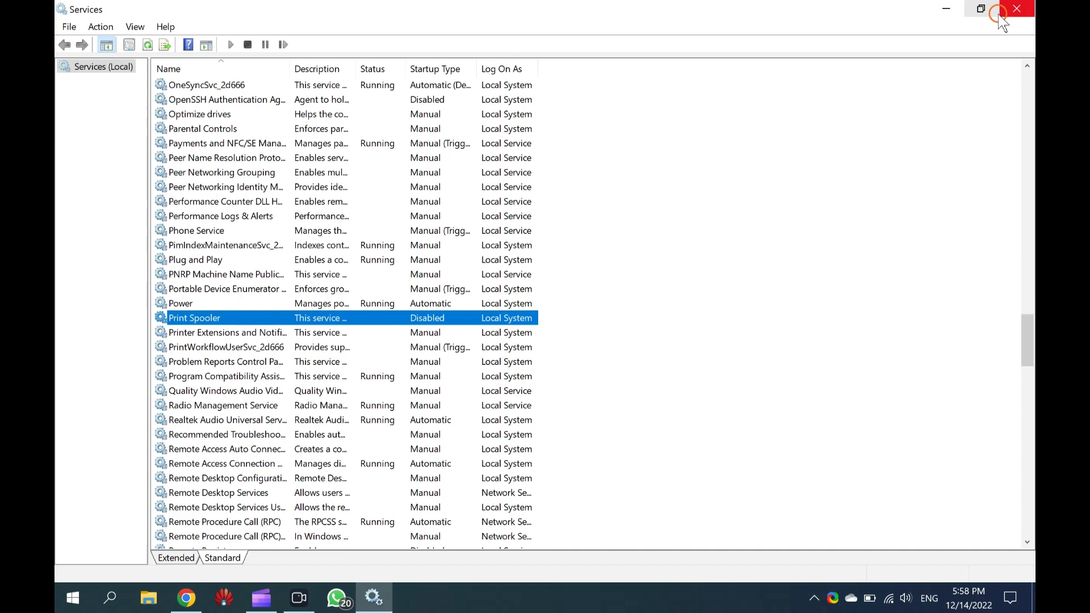
# - Restore the Services window to normal size, Print Spooler shown stopped and Disabled
pyautogui.click(980, 8)
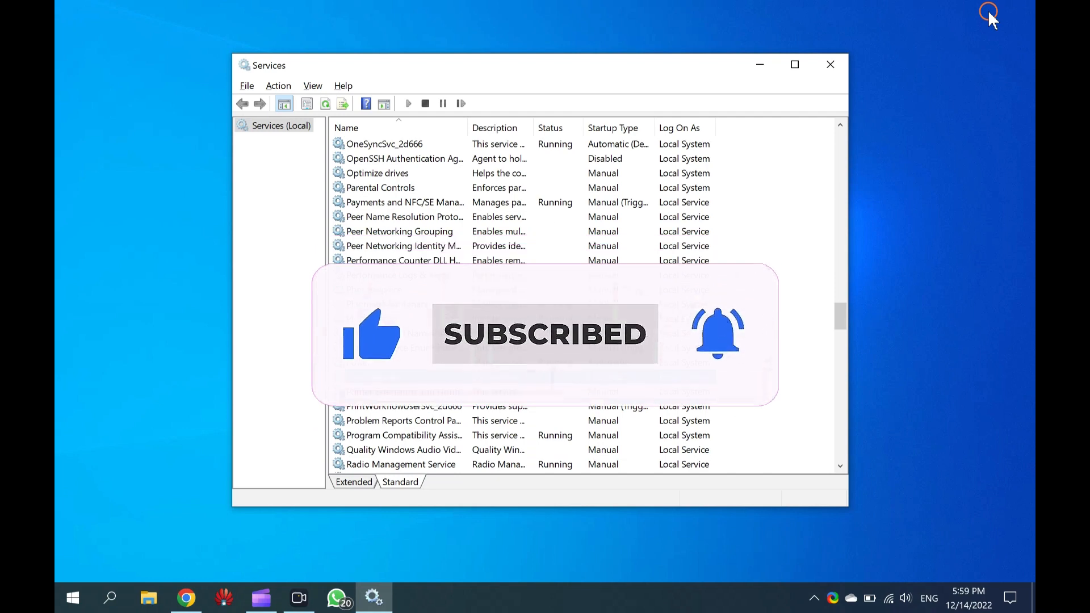
pyautogui.click(372, 377)
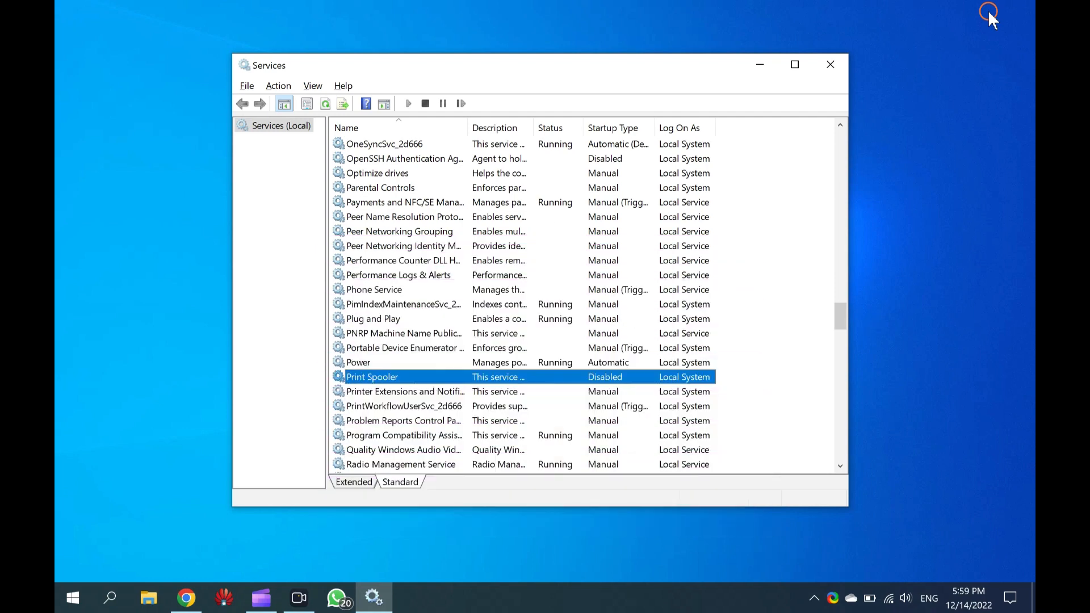